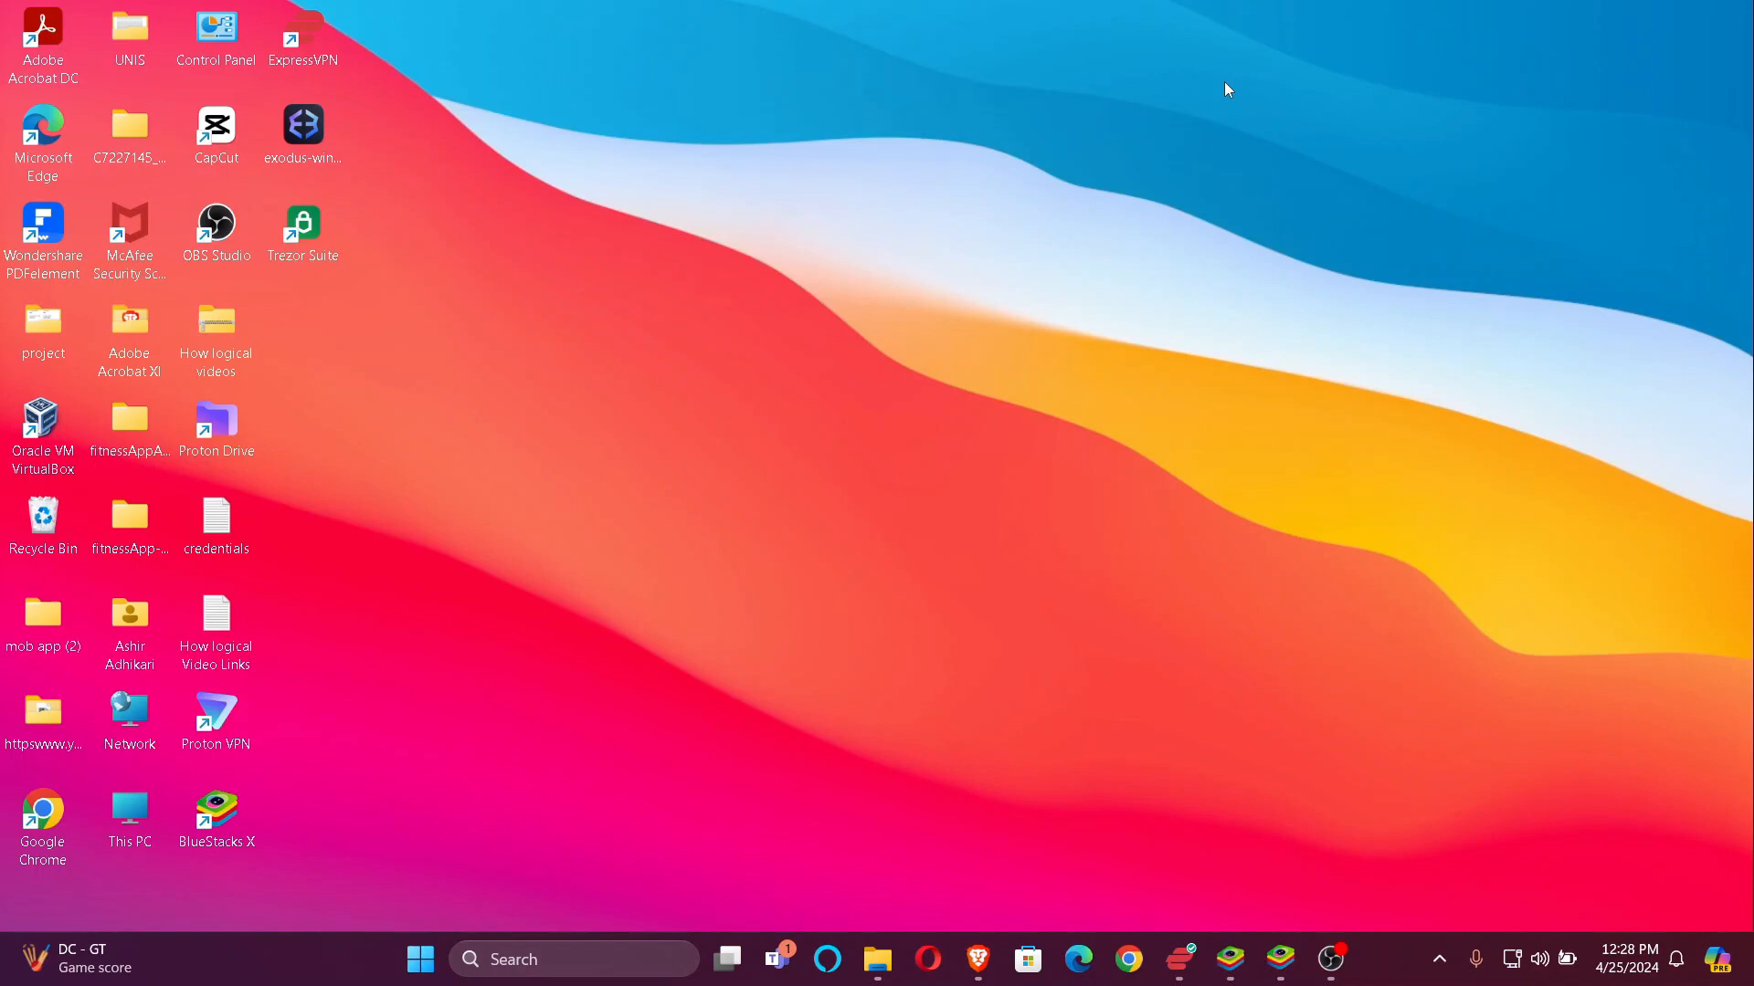
mouse_move(1008, 559)
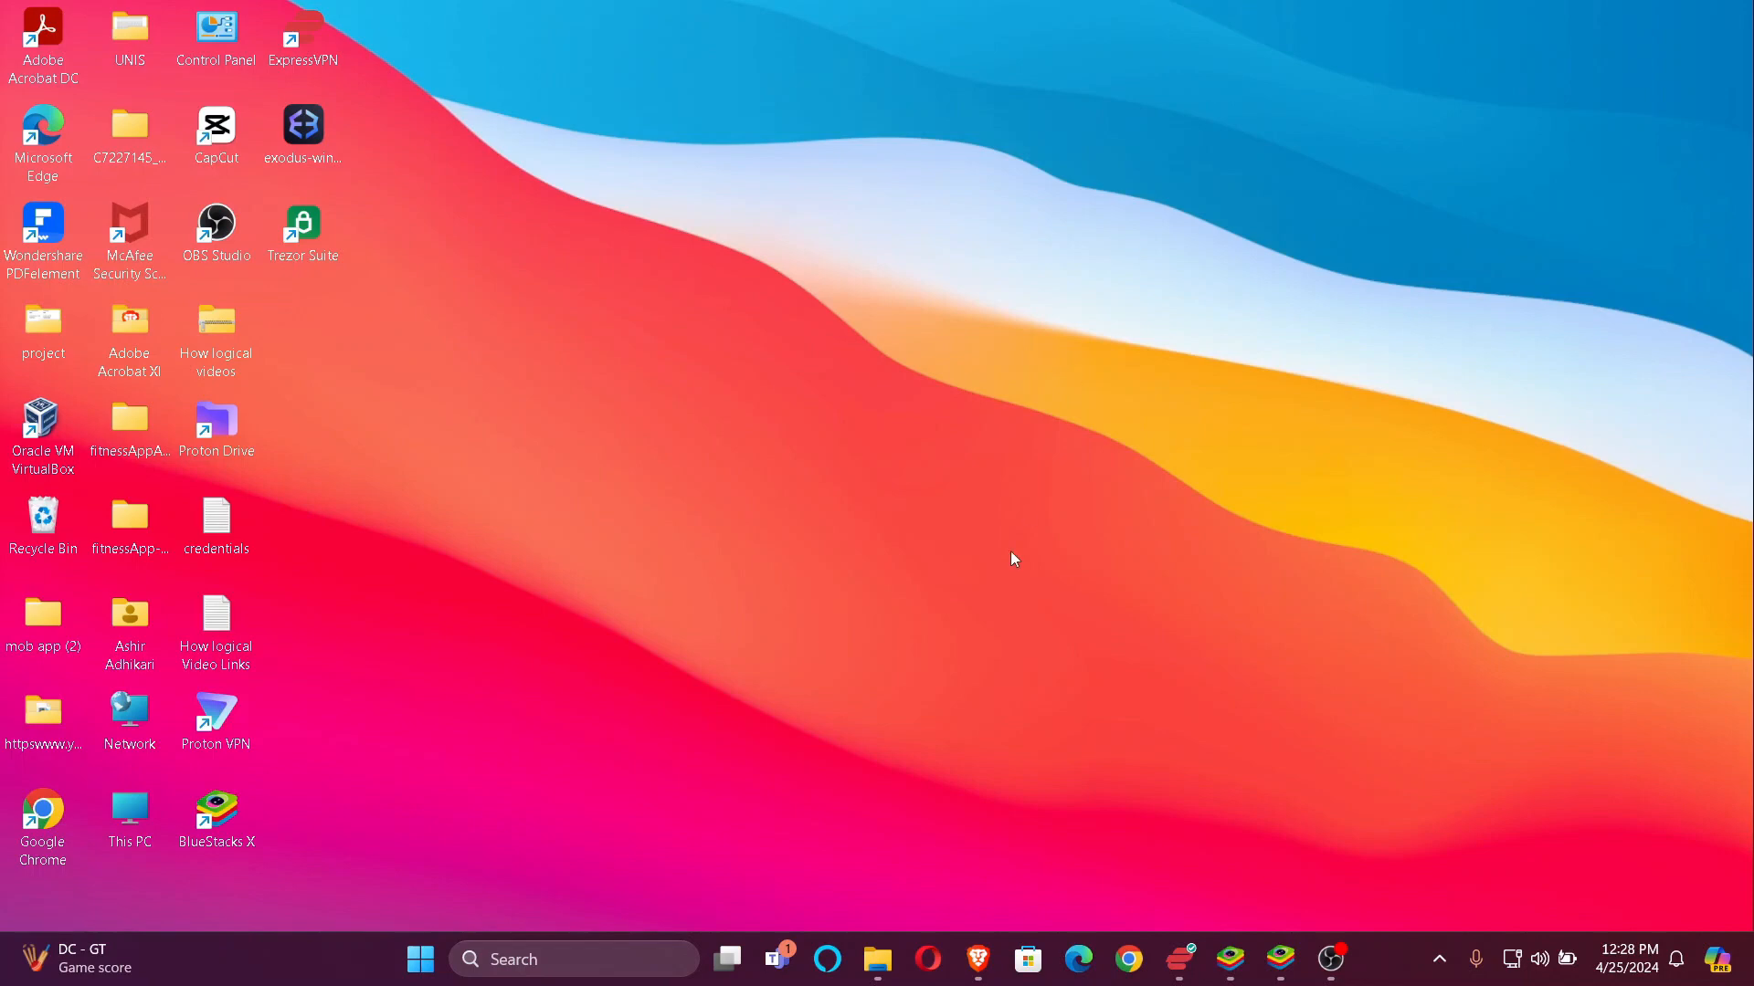
mouse_move(973, 961)
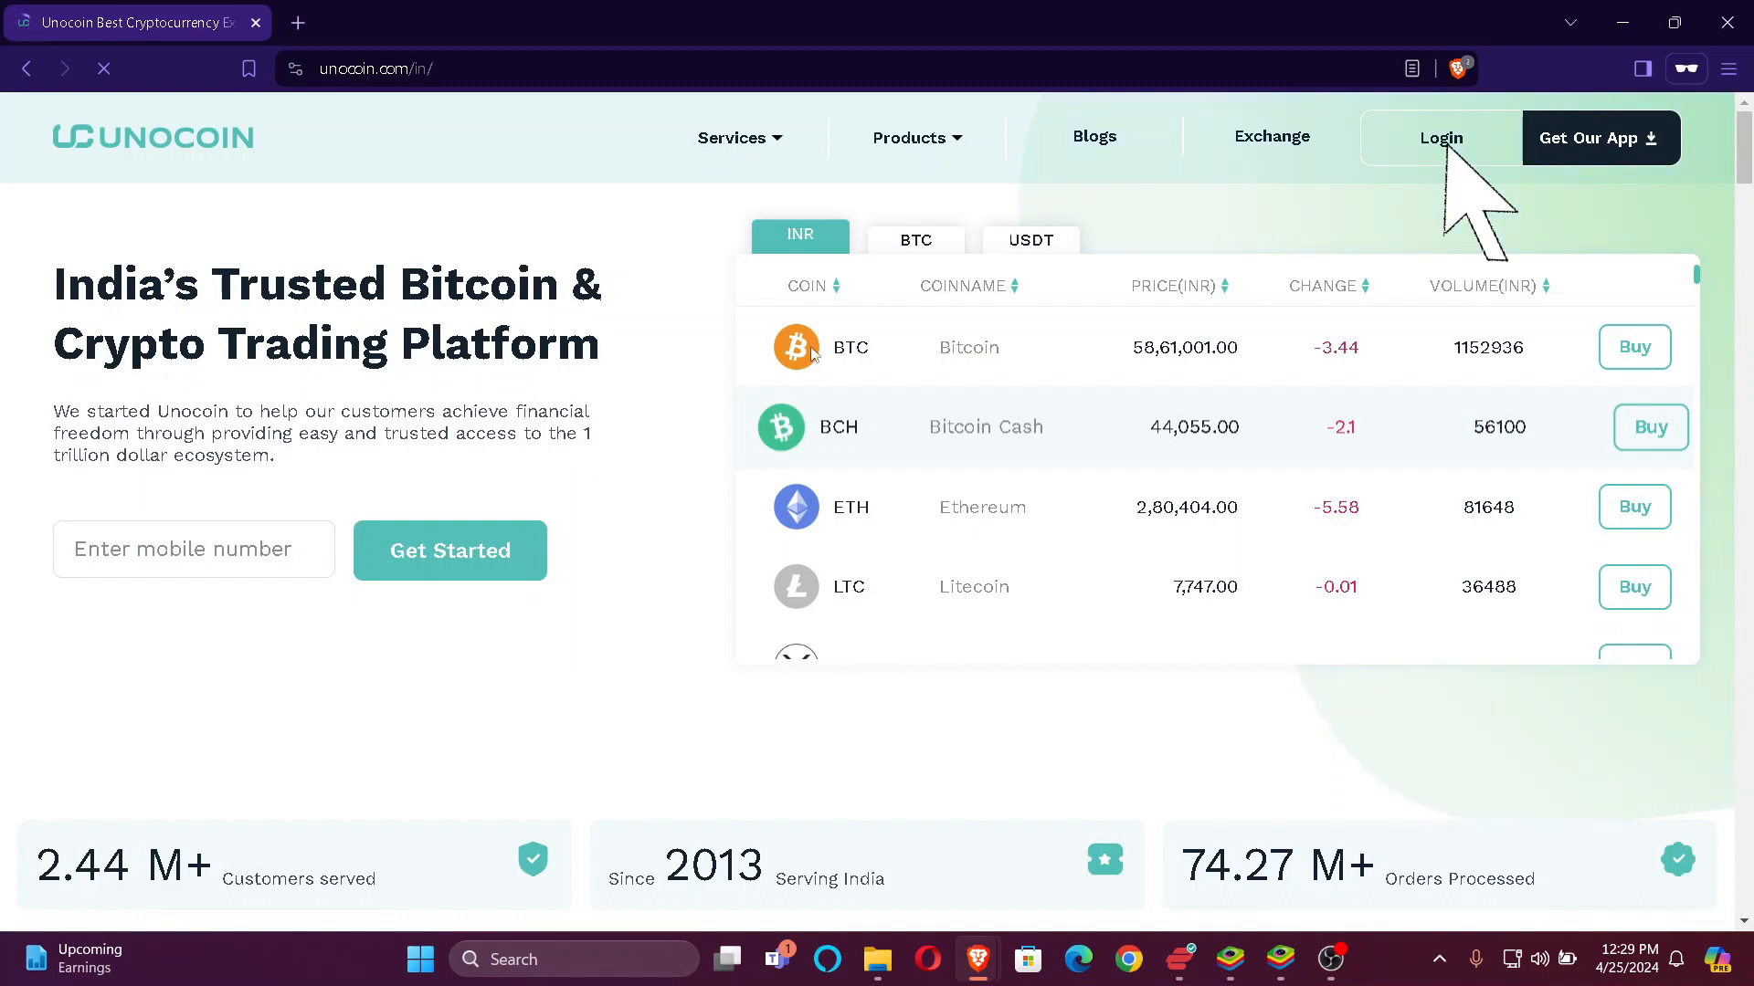
- Go to the Unocoin login page from the homepage's top navigation Login link
click(1440, 139)
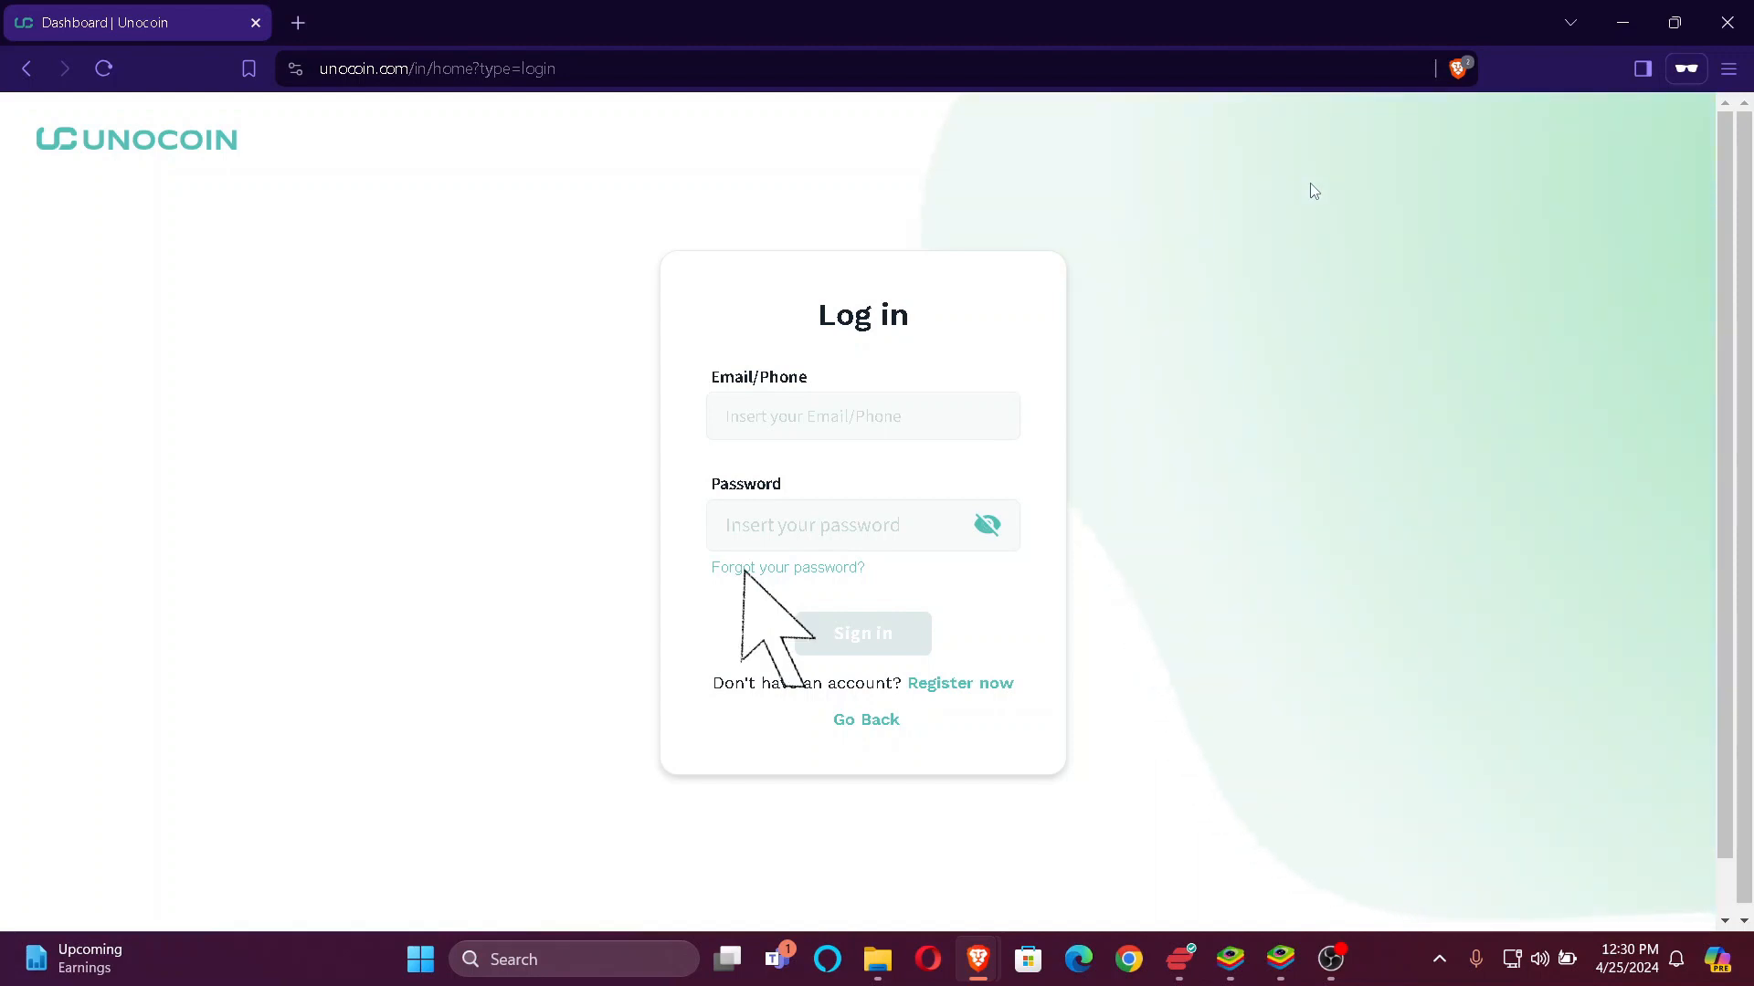
mouse_move(1315, 190)
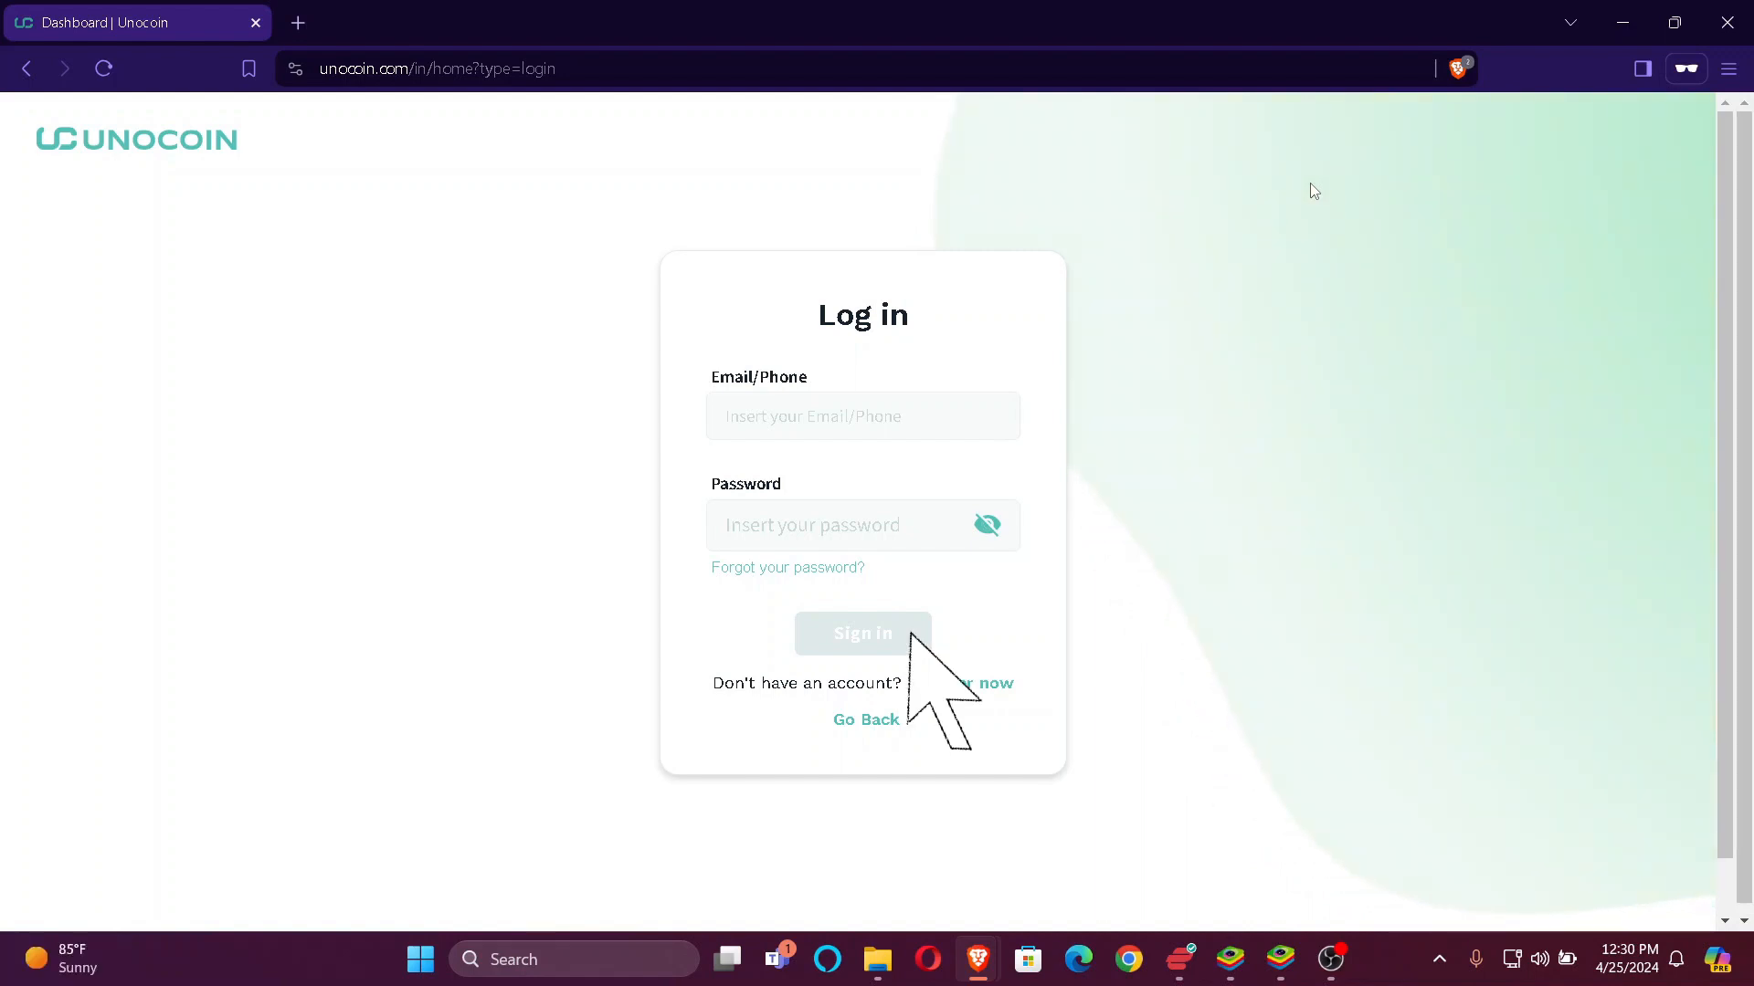
mouse_move(1308, 188)
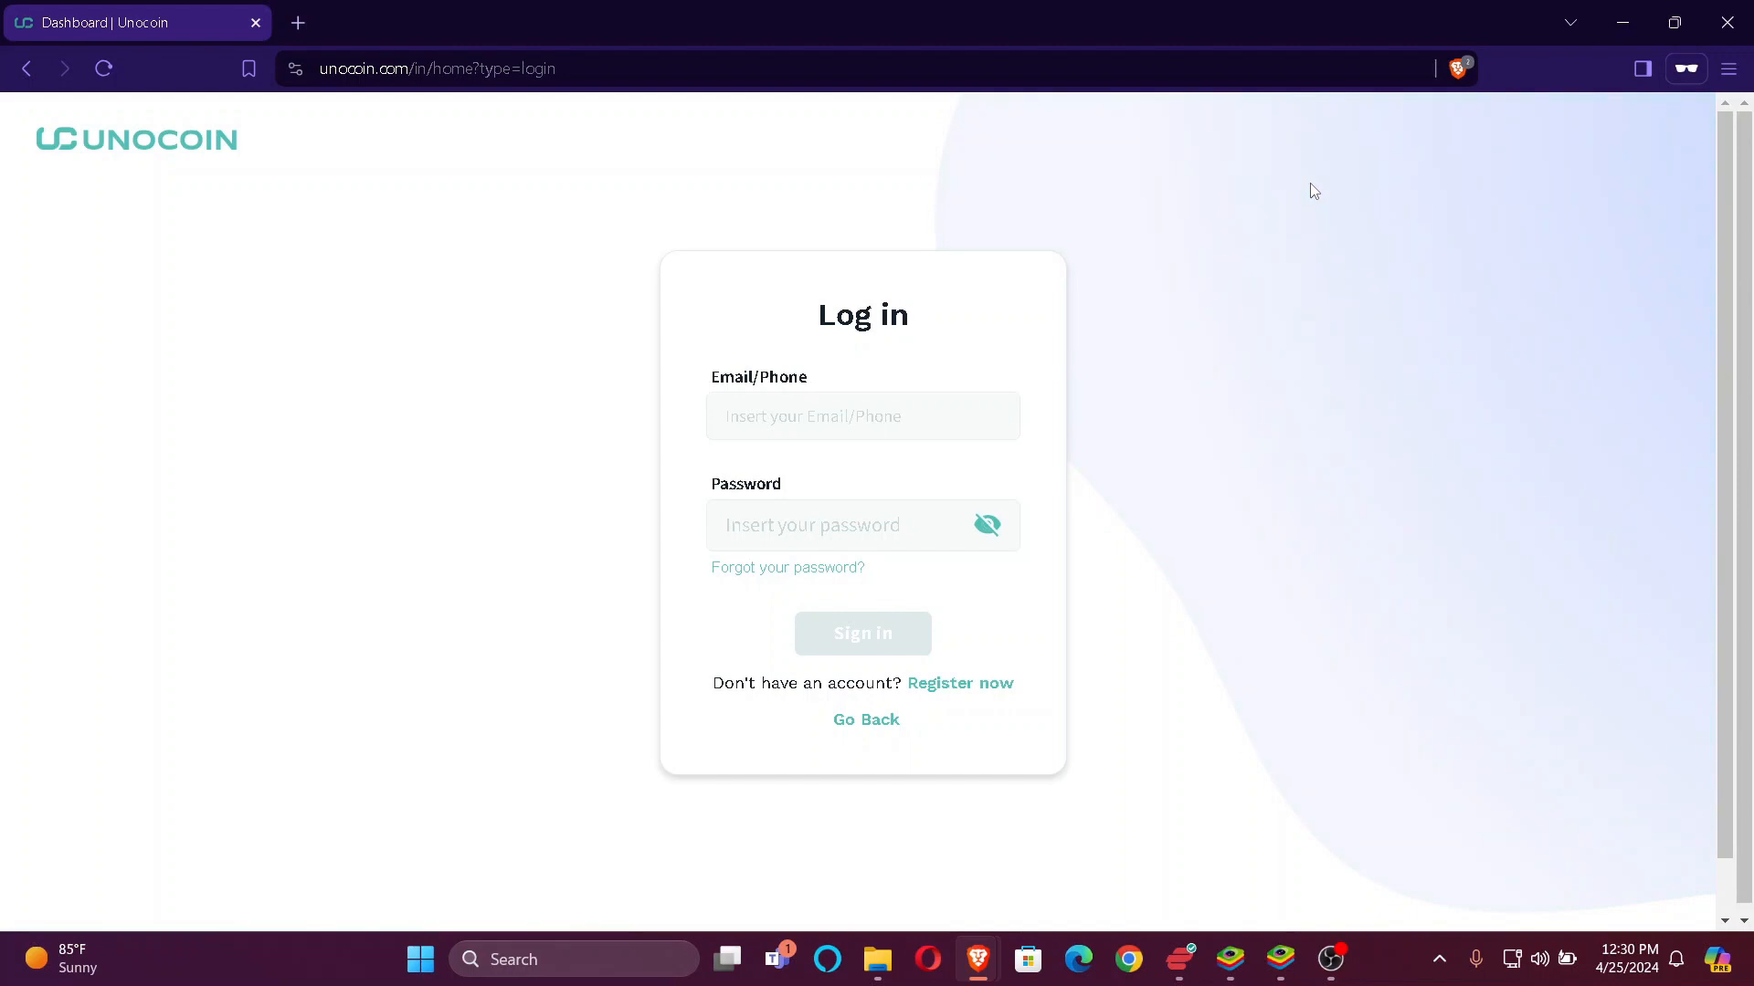